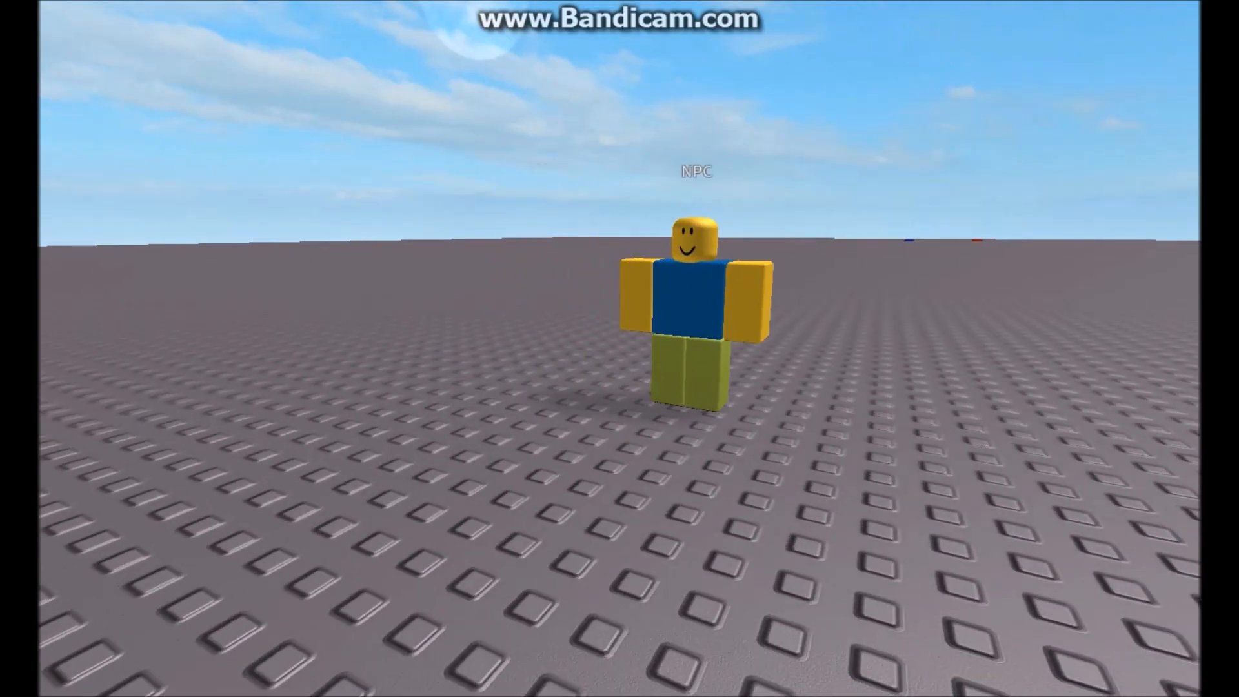
- Select the armed NPC and scroll to check its rifle held in the raised right hand
left_click(696, 300)
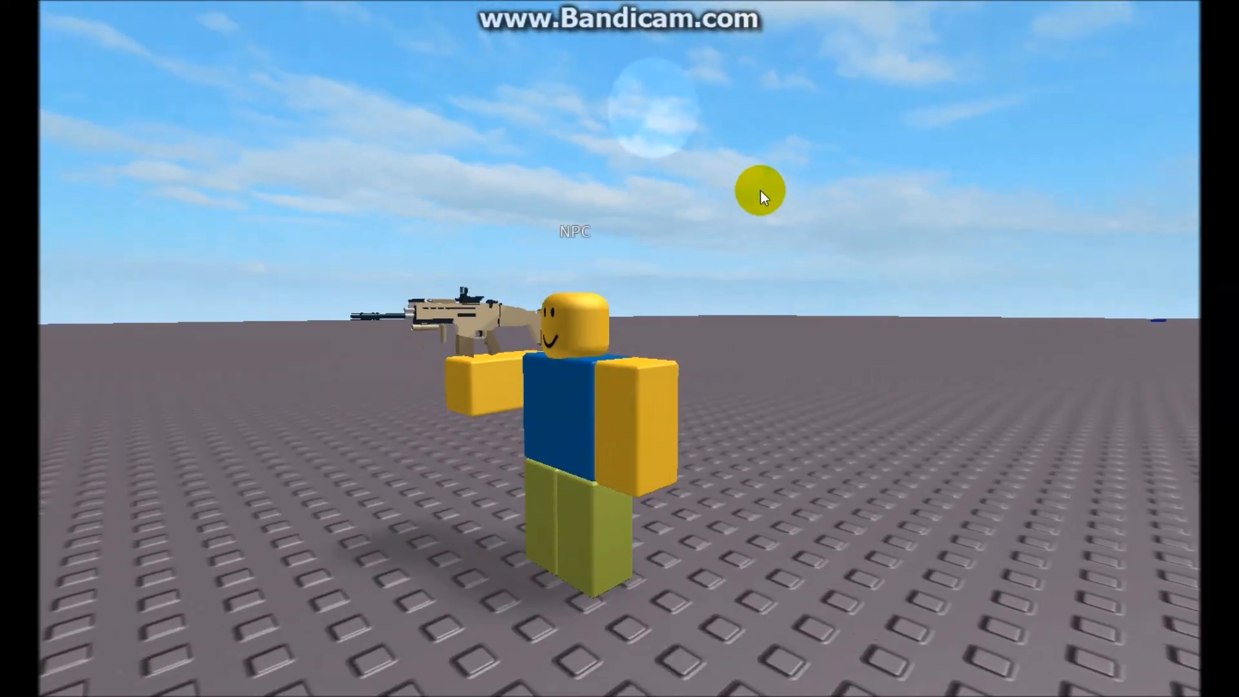
scroll("down", 3)
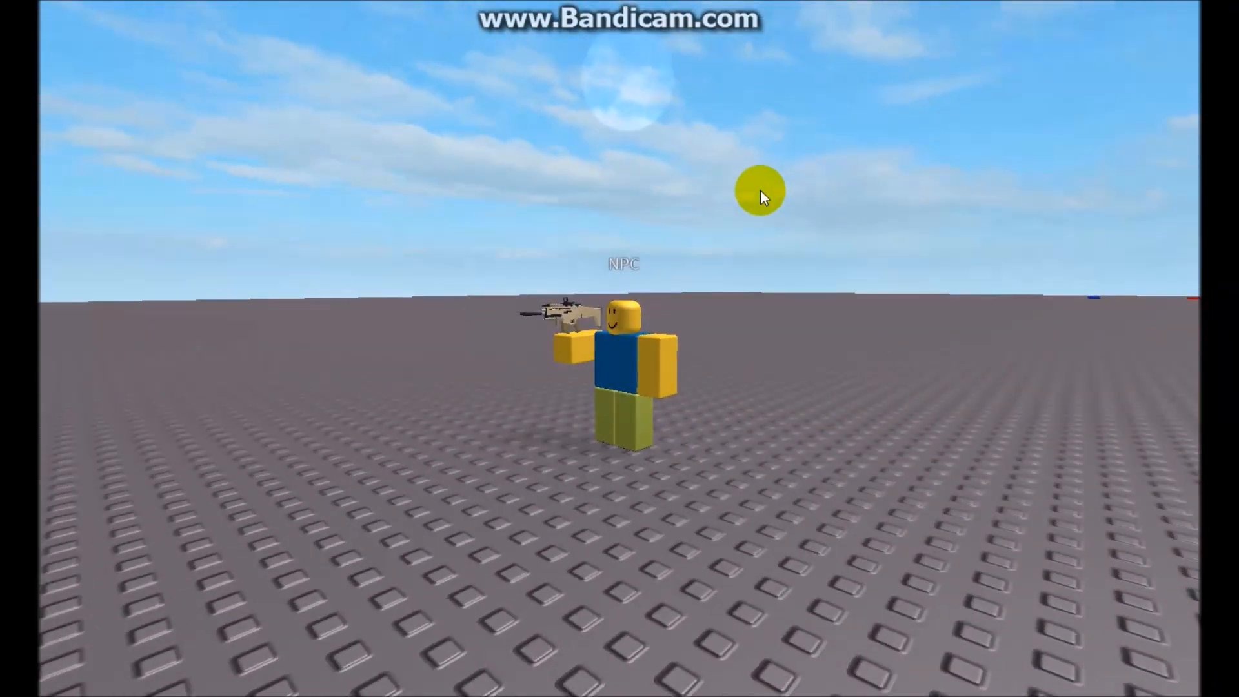